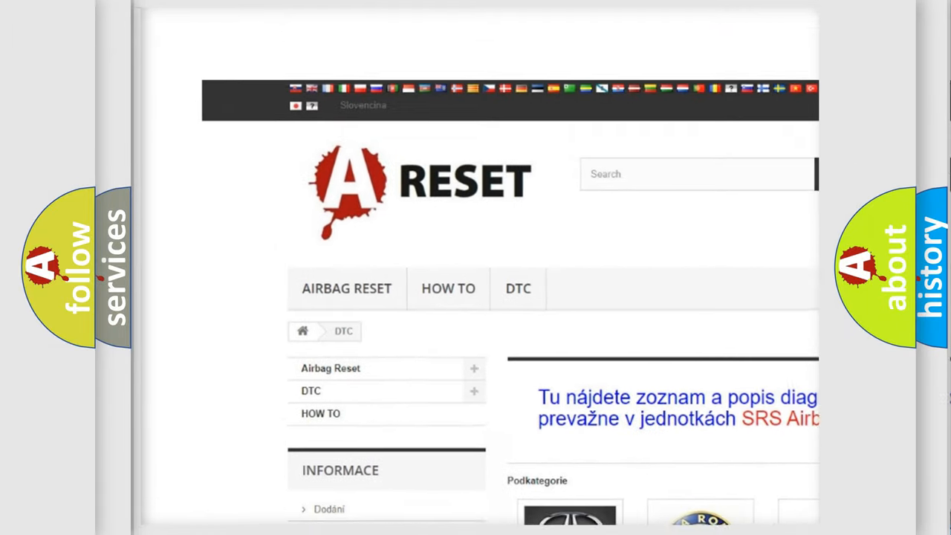
scroll(down, 3)
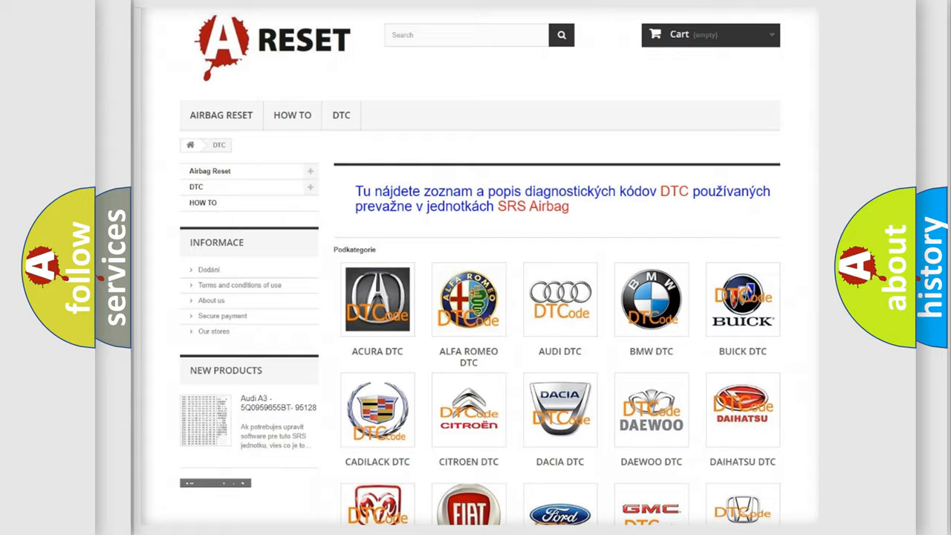
scroll(down, 3)
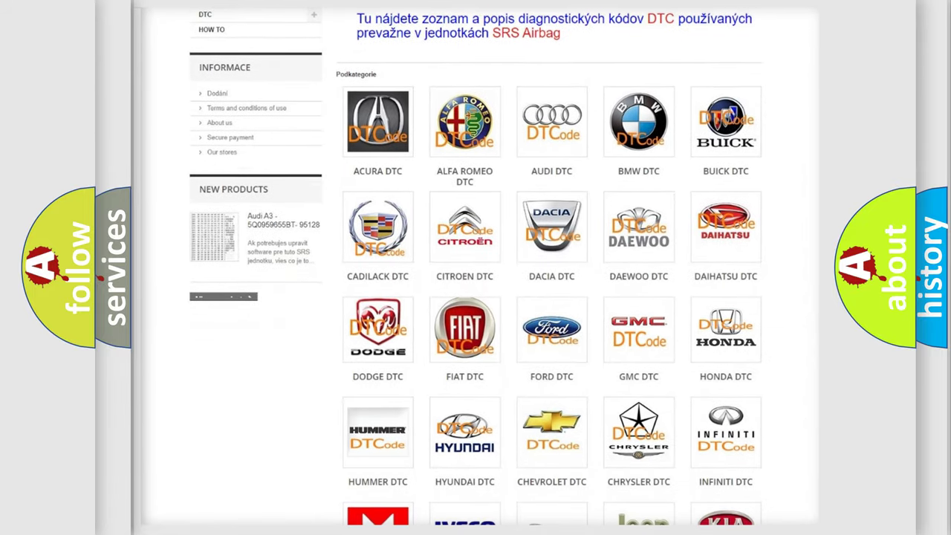
mouse_move(463, 330)
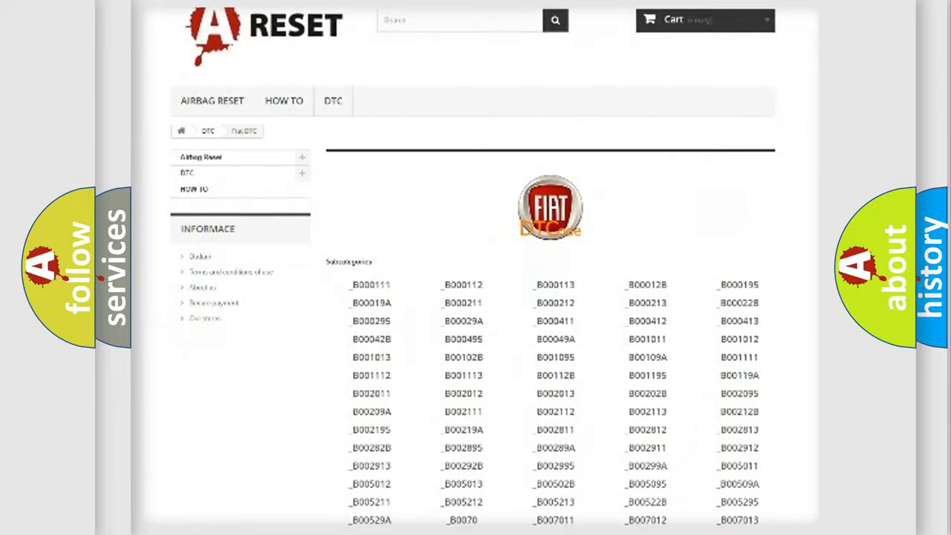
scroll(down, 3)
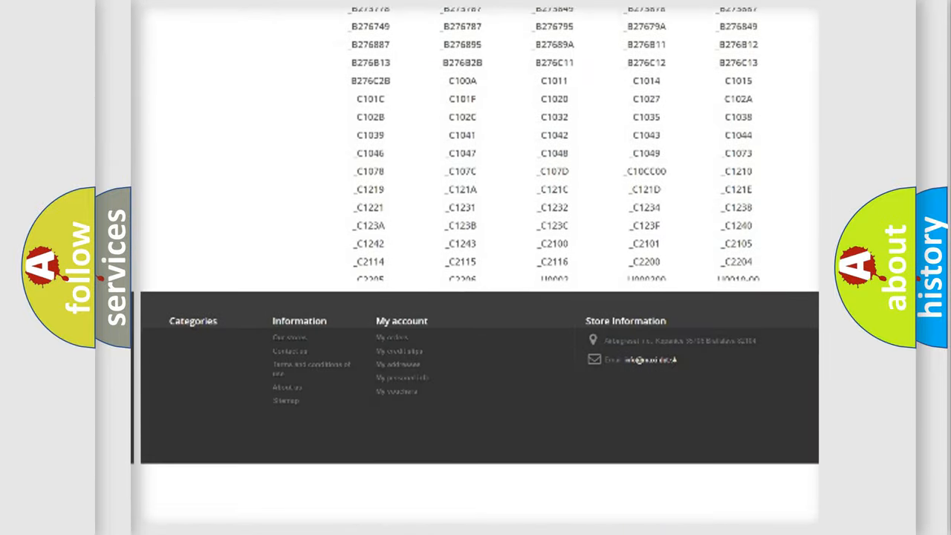